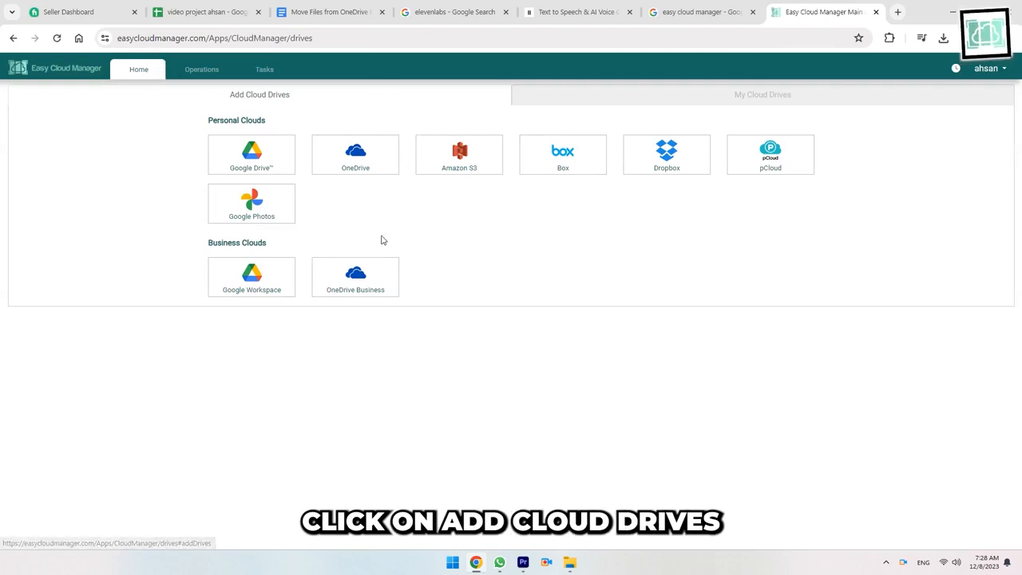
# Load the OneDrive Business drive as the Data Transfer source, listing its OneDrive and Documents folders.
pyautogui.click(354, 277)
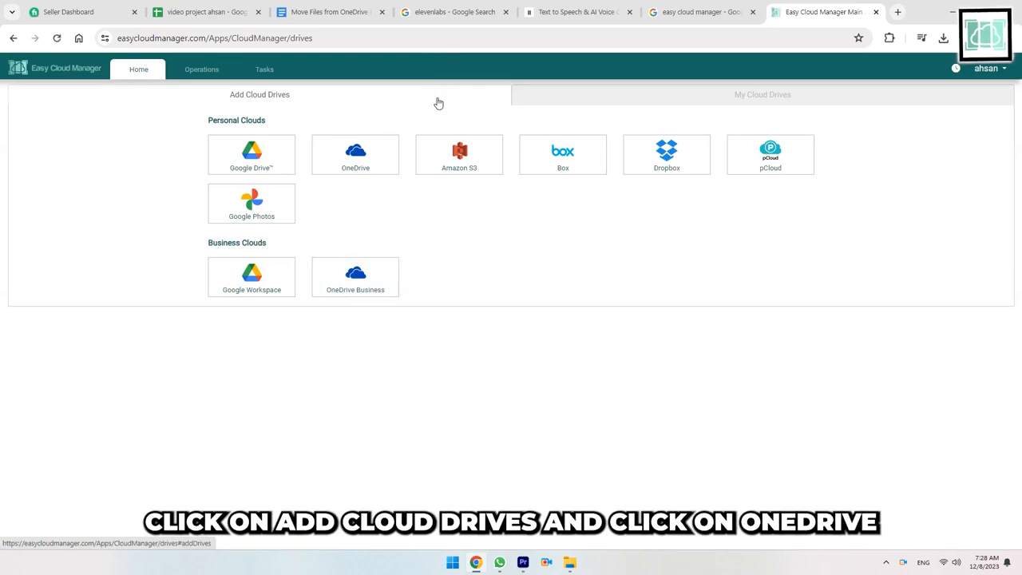
pyautogui.click(354, 154)
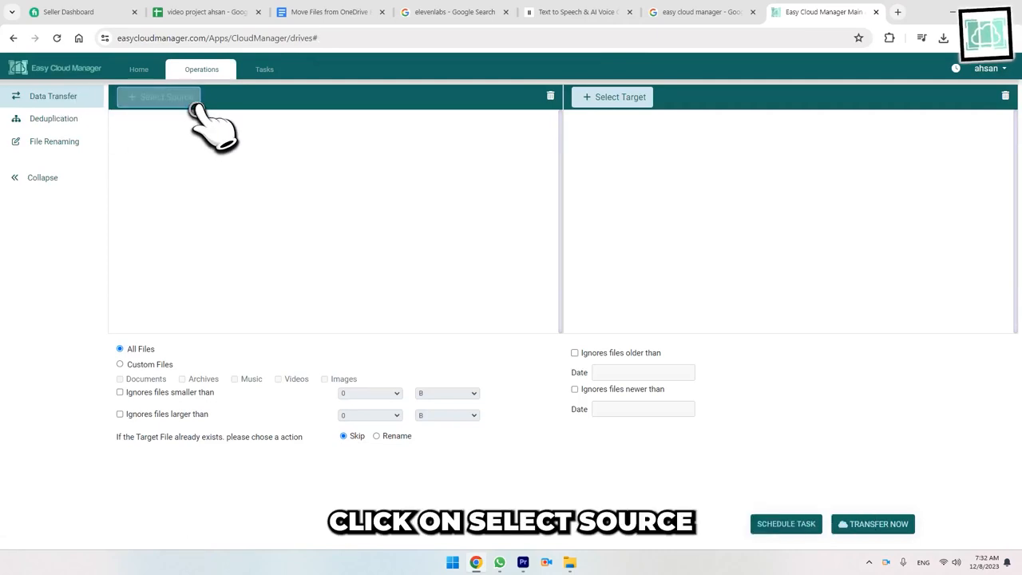
pyautogui.click(166, 97)
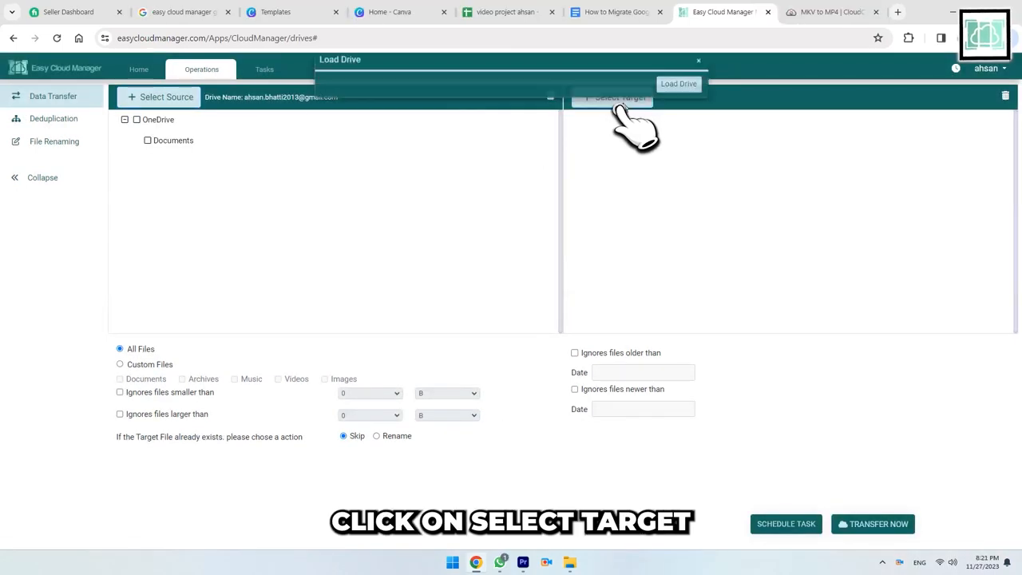
# Load the second OneDrive account as target and choose its OneDrive folder as destination.
pyautogui.click(610, 98)
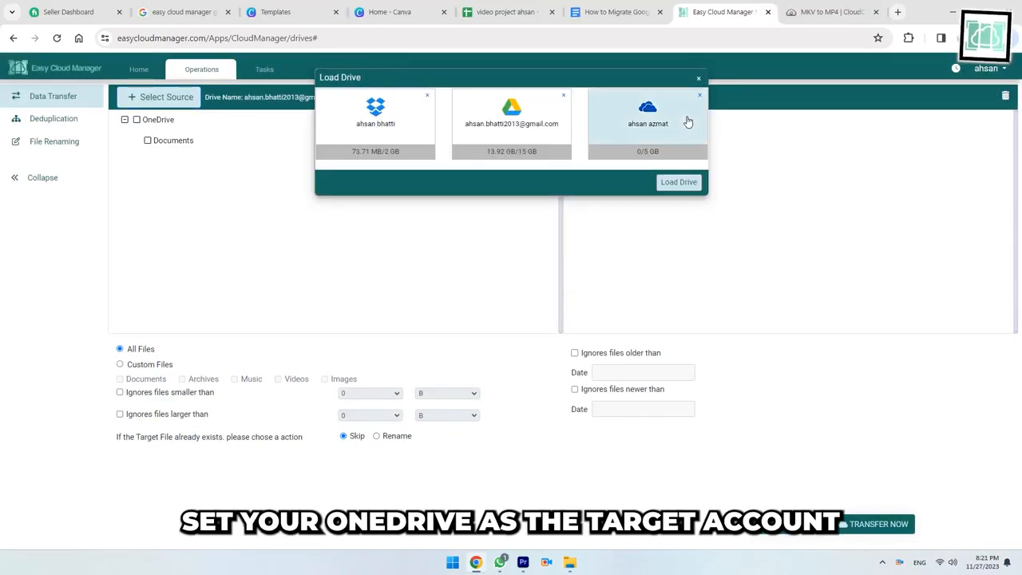
pyautogui.click(677, 182)
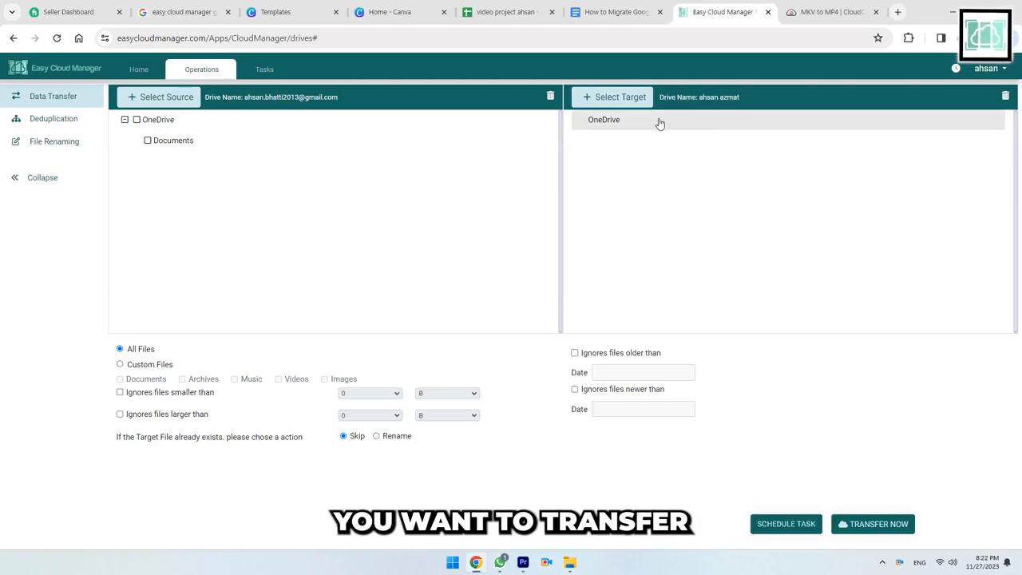
pyautogui.click(604, 118)
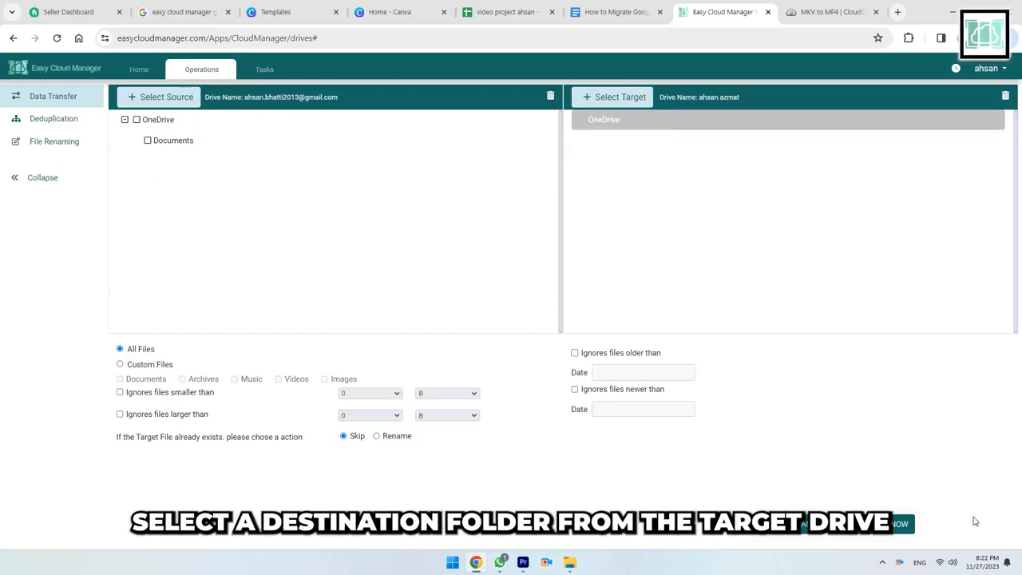